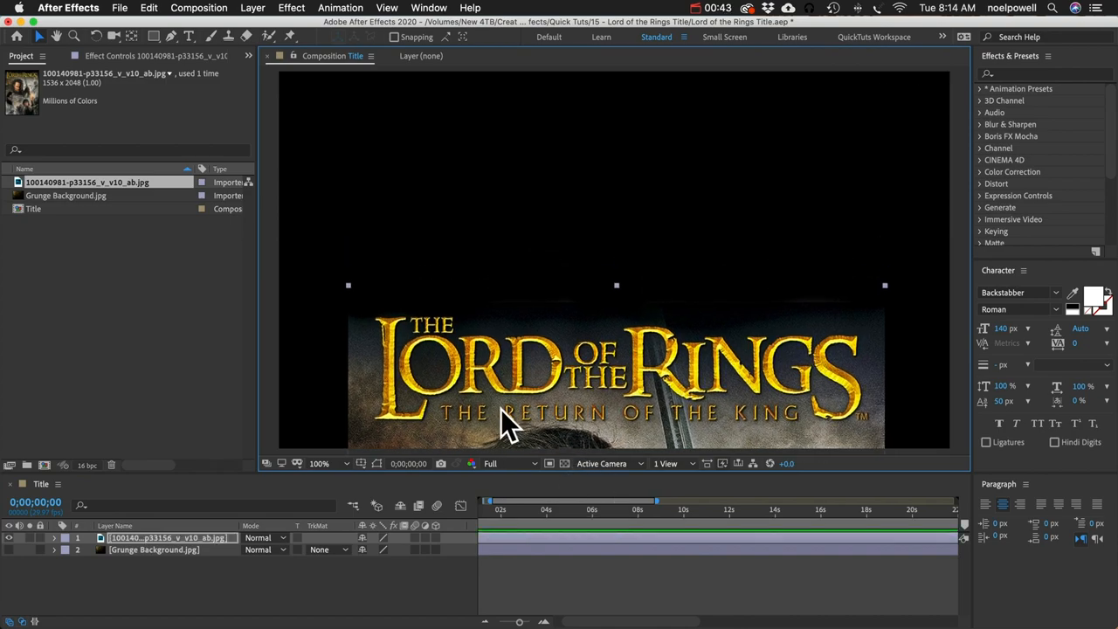
Hide the Lord of the Rings poster layer, leaving only the grunge background visible.
left_click(8, 537)
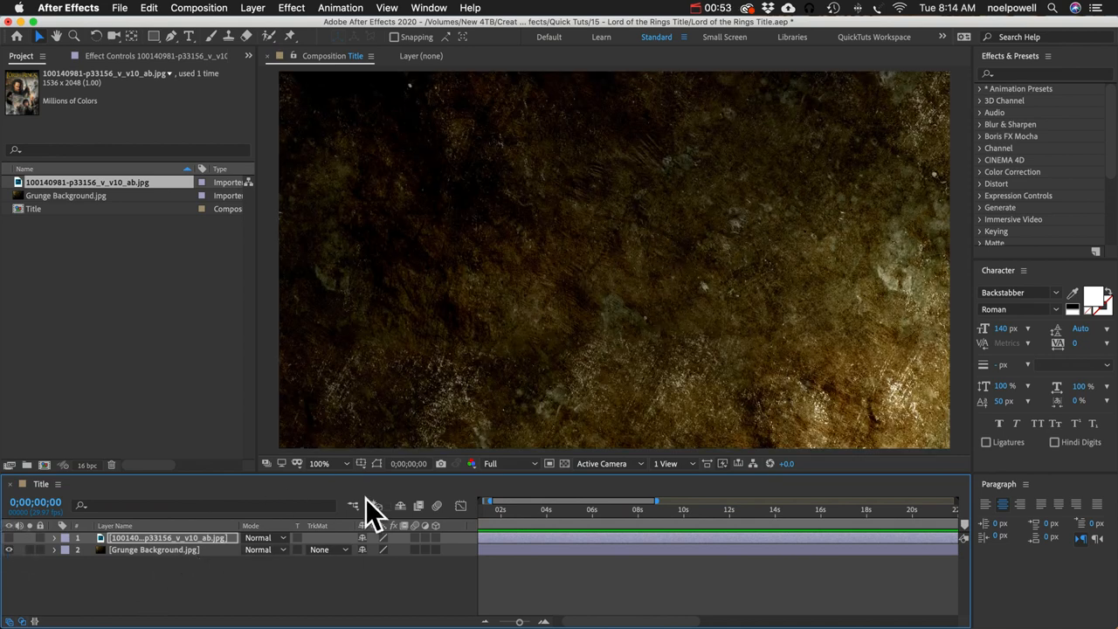
Type the title text 'BORED OF THE FLINGS' over the grunge background.
type("BORED OF THE FLINGS")
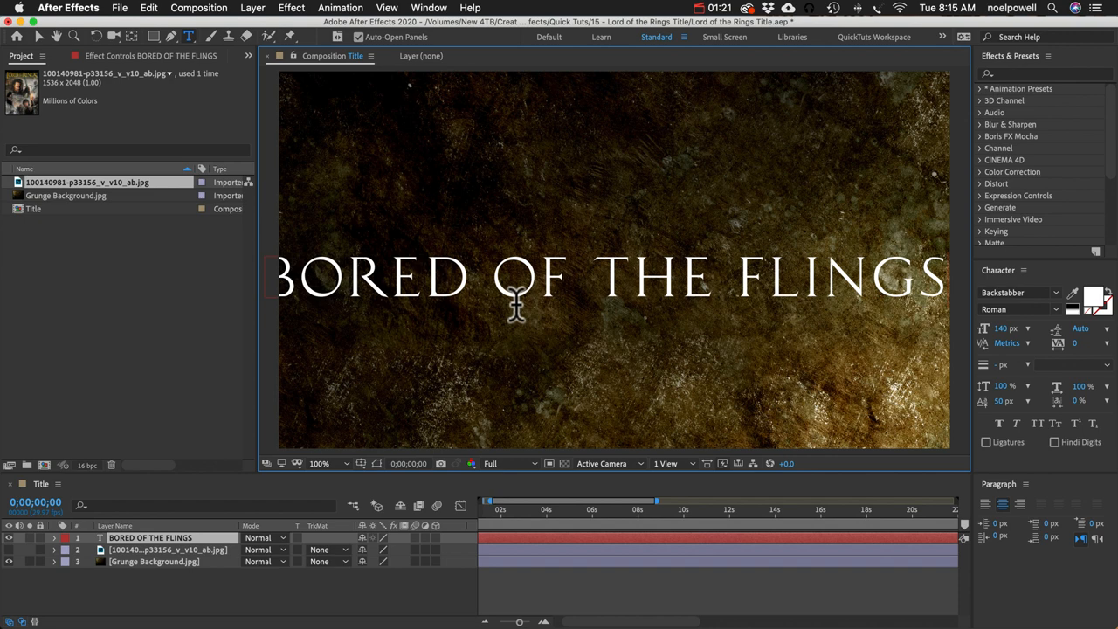
mouse_move(622, 295)
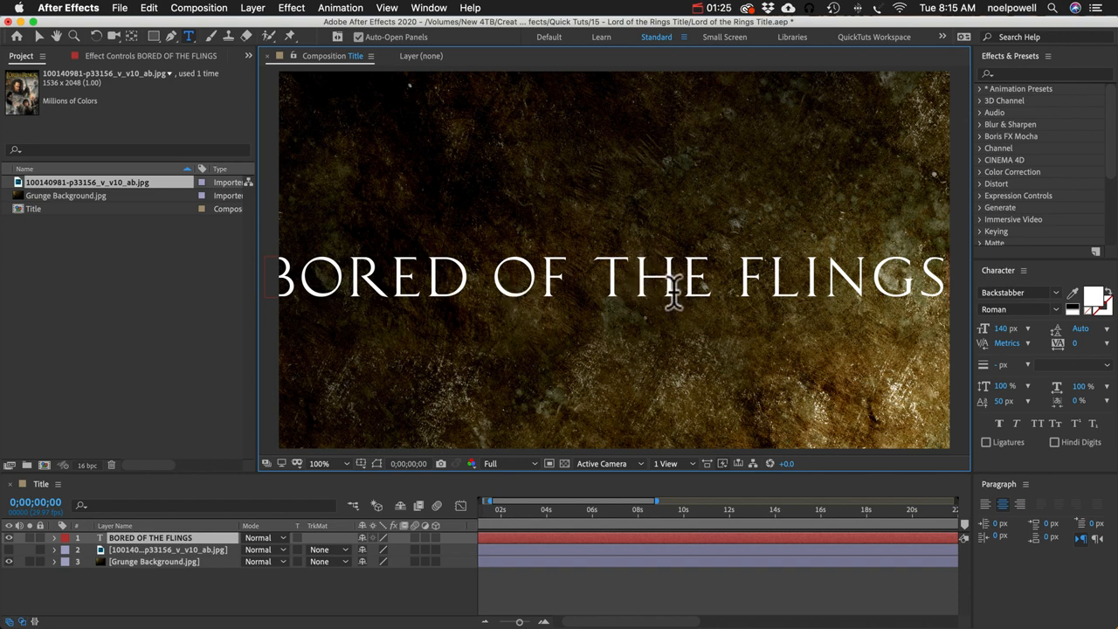
mouse_move(527, 301)
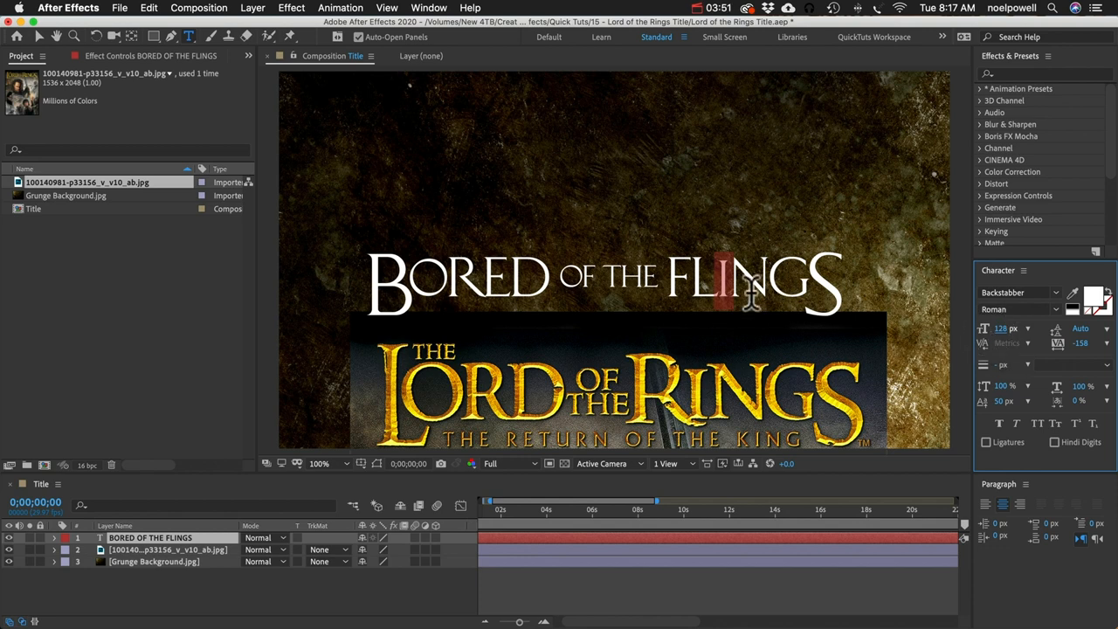
Change the title's fill colour to golden yellow FFDD3B.
left_click(1092, 297)
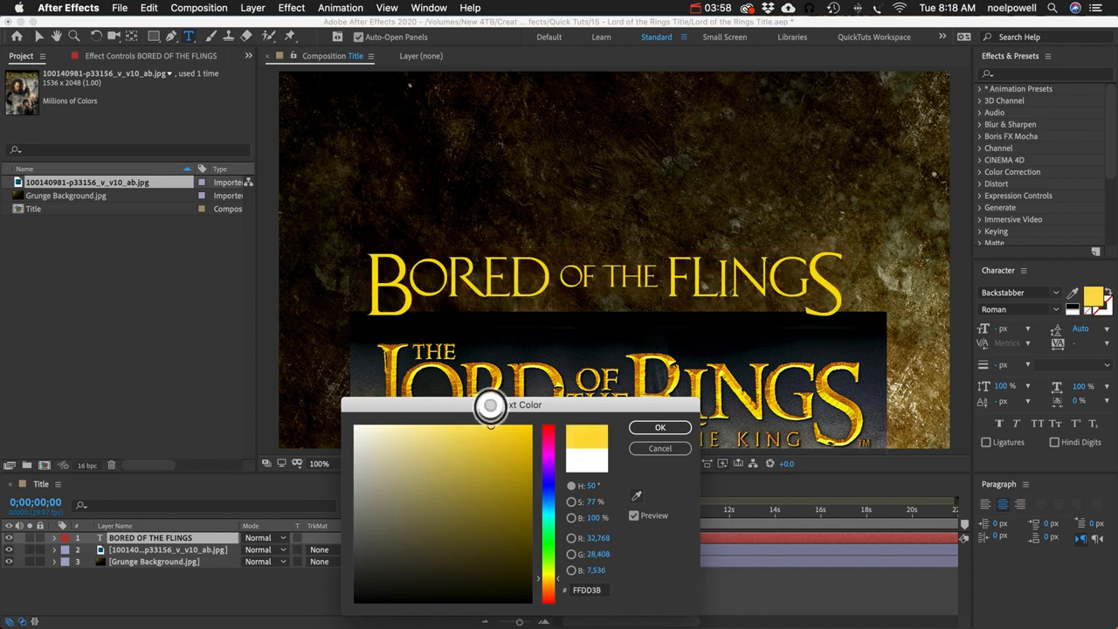